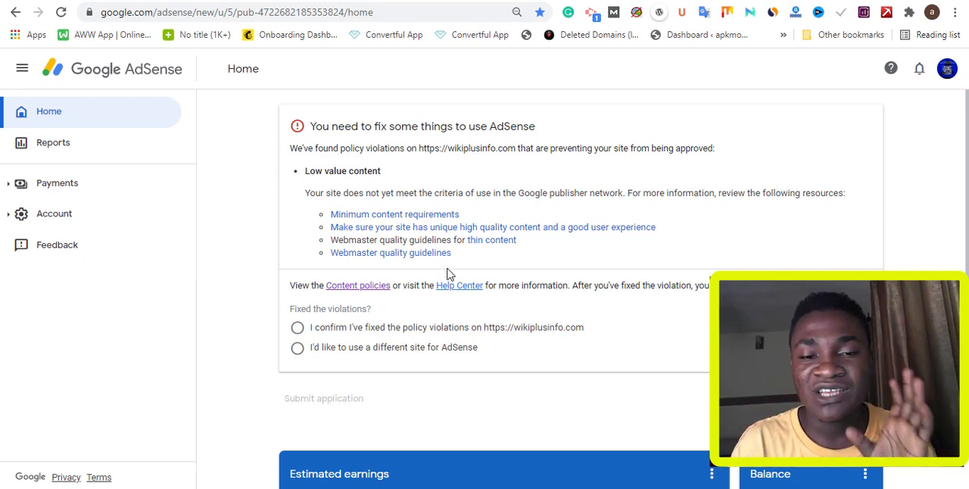
mouse_move(410, 188)
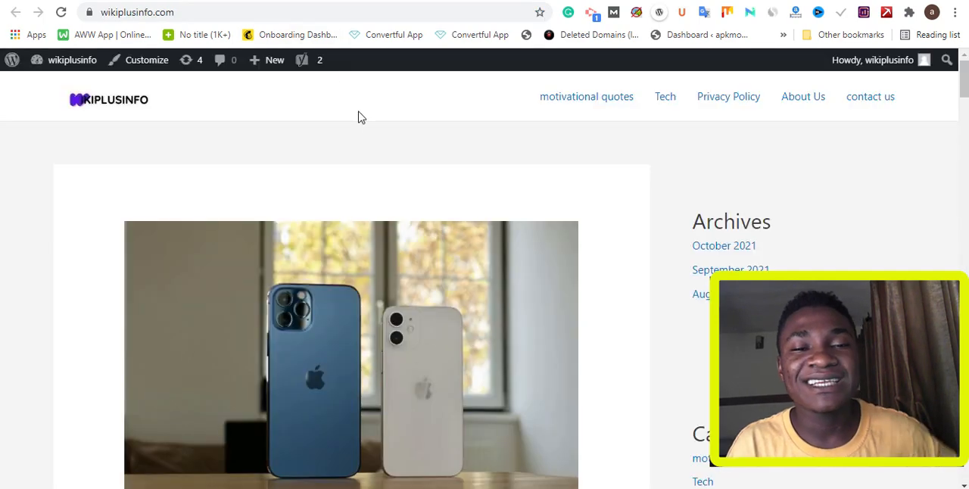
mouse_move(487, 118)
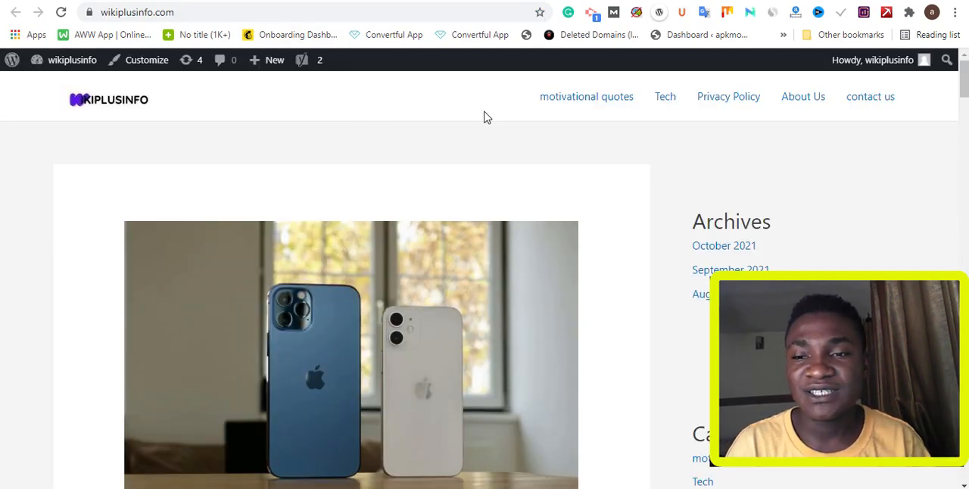
Replace the Notepad title line with '2,000 = 10', correcting a typo
scroll("down", 3)
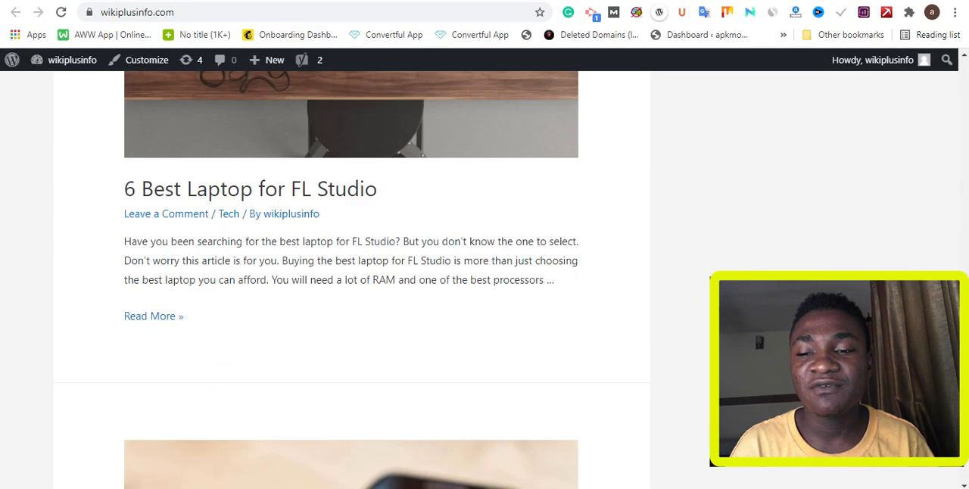
scroll("down", 3)
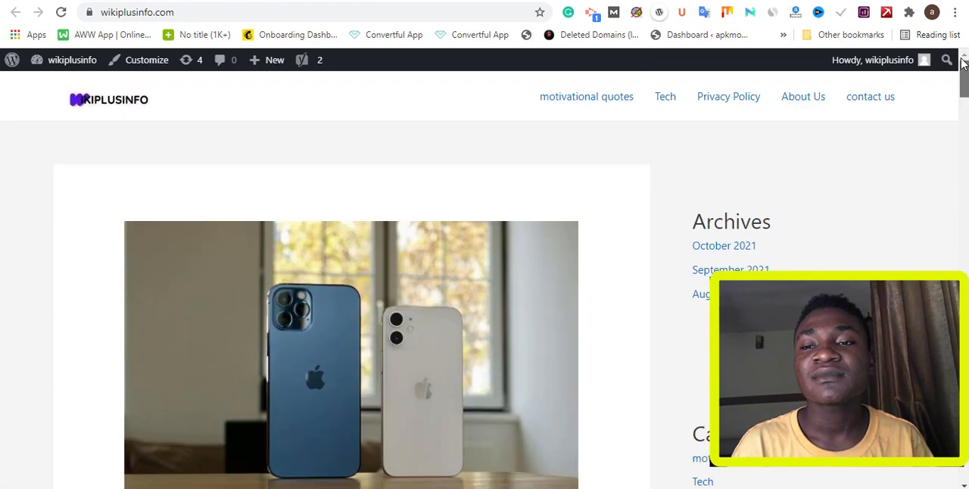
mouse_move(939, 220)
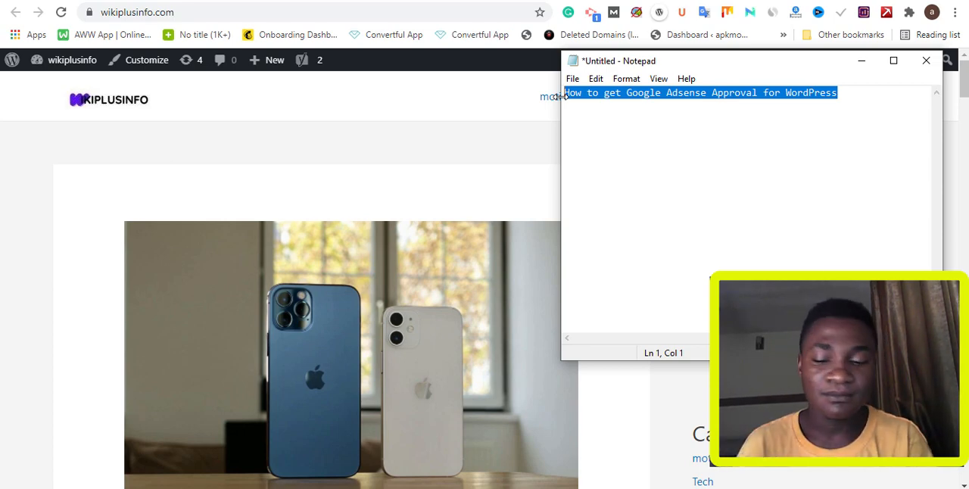
key("Delete")
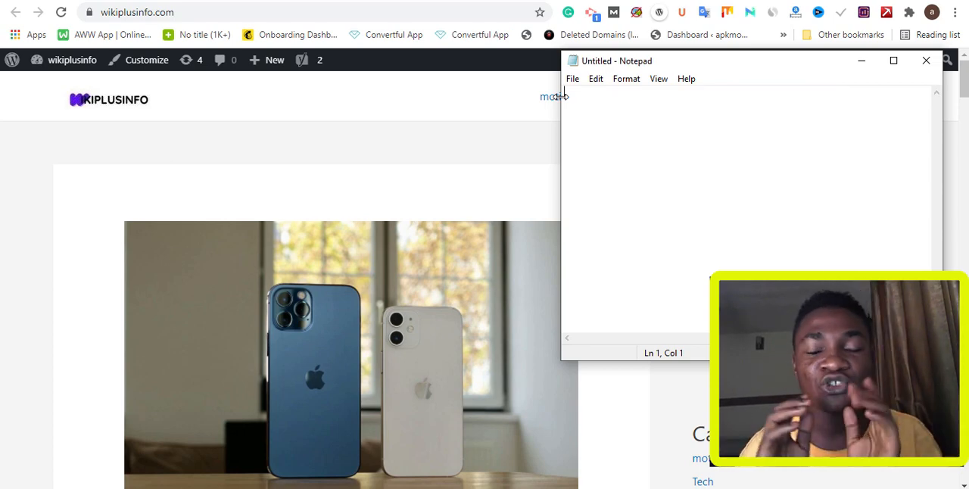
type("2,")
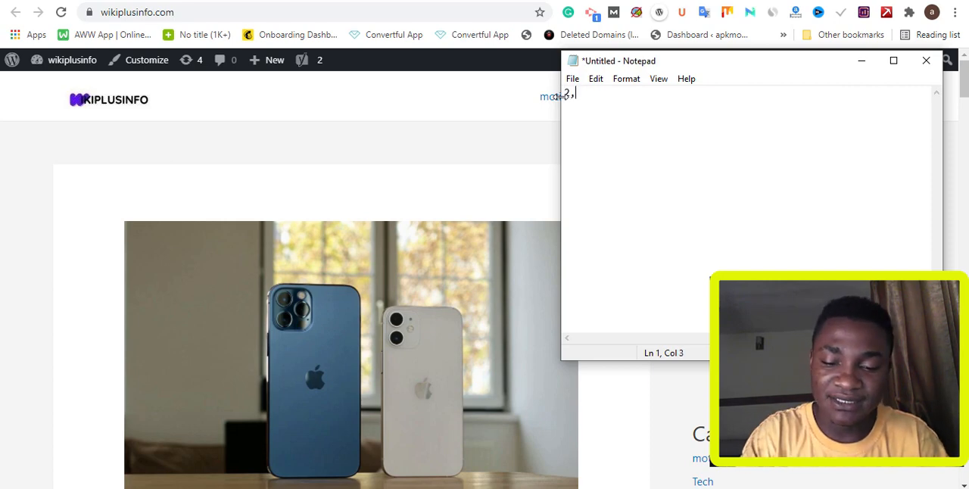
type("000 +")
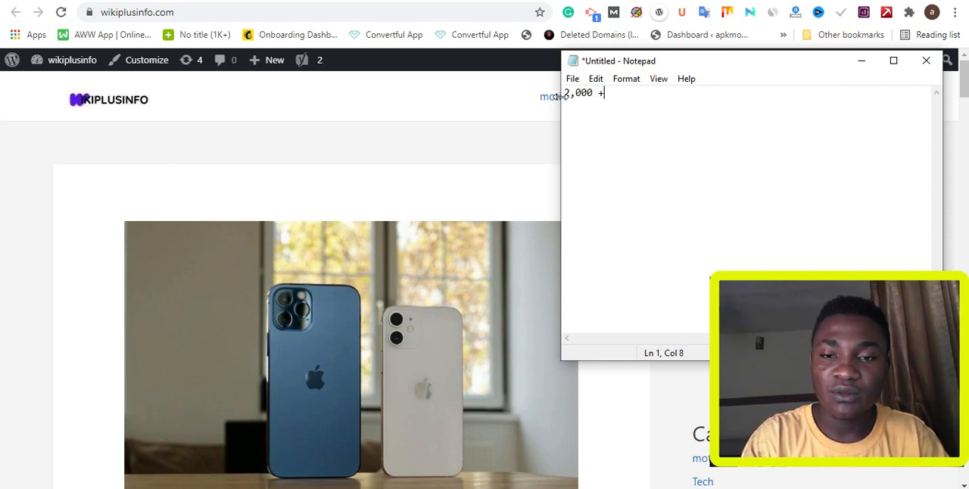
type("=N")
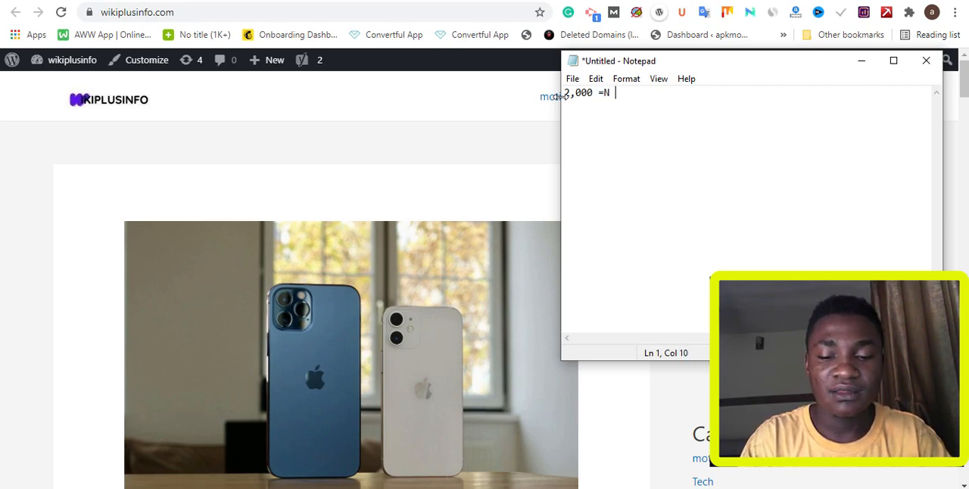
type("10")
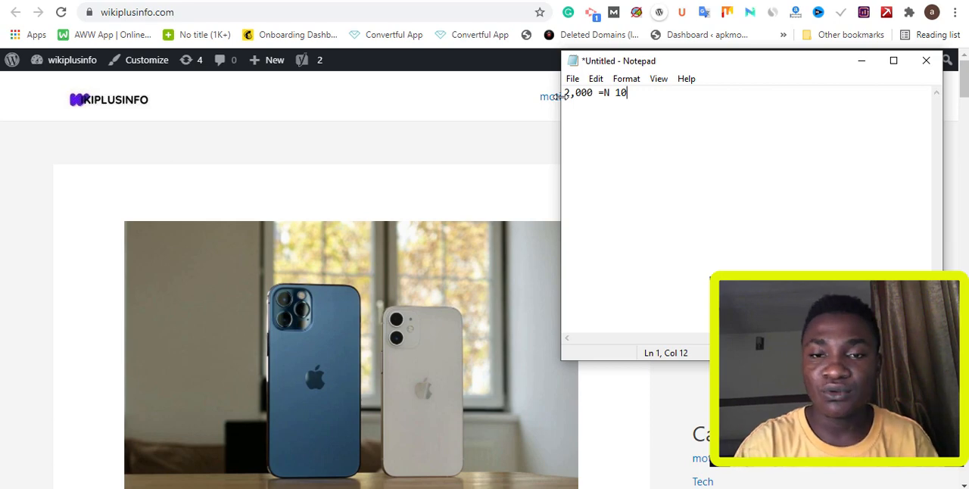
key("Backspace")
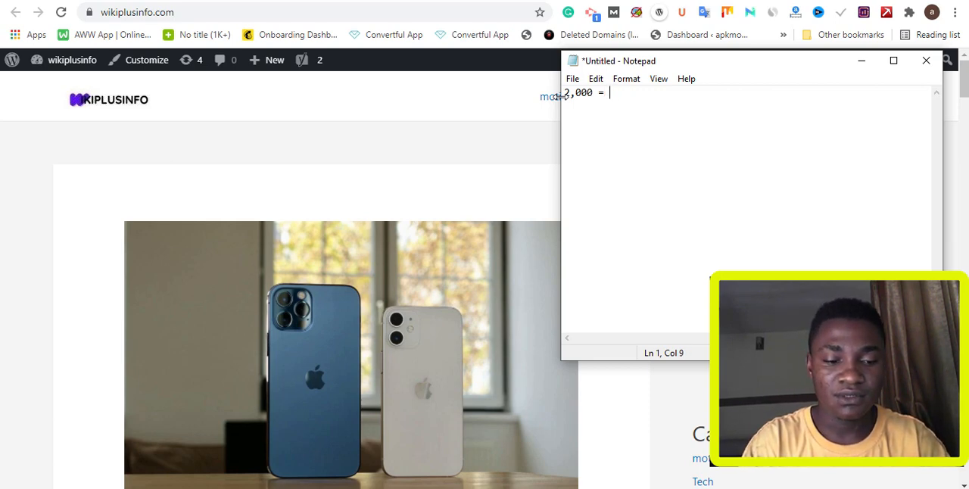
type("10")
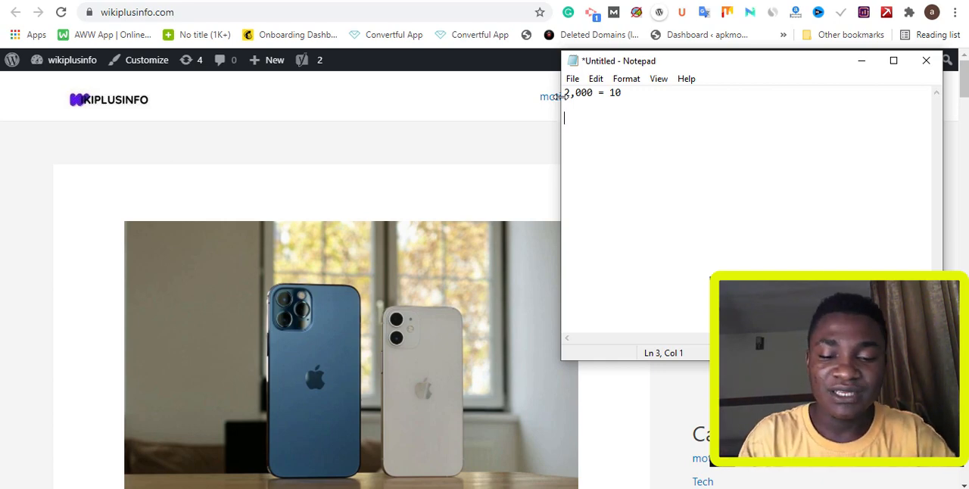
Add the second note line '1,000= 20'
type("1")
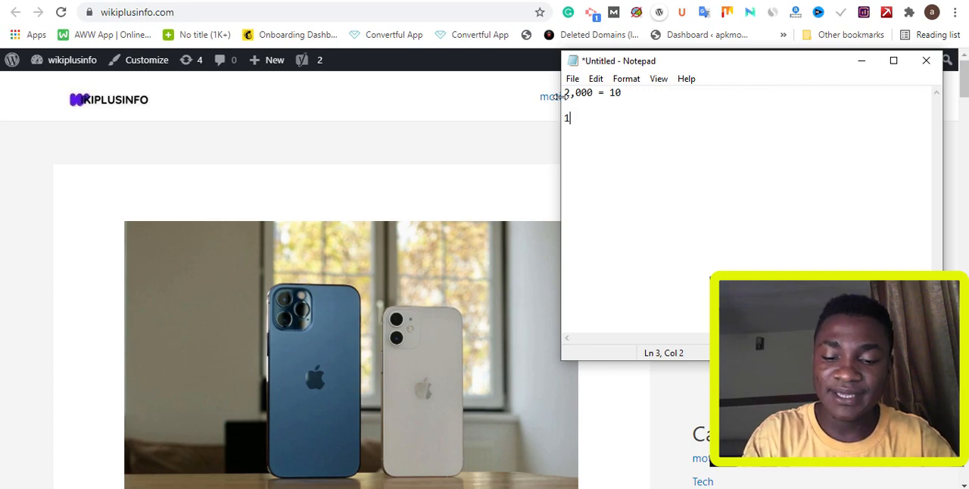
type(",000")
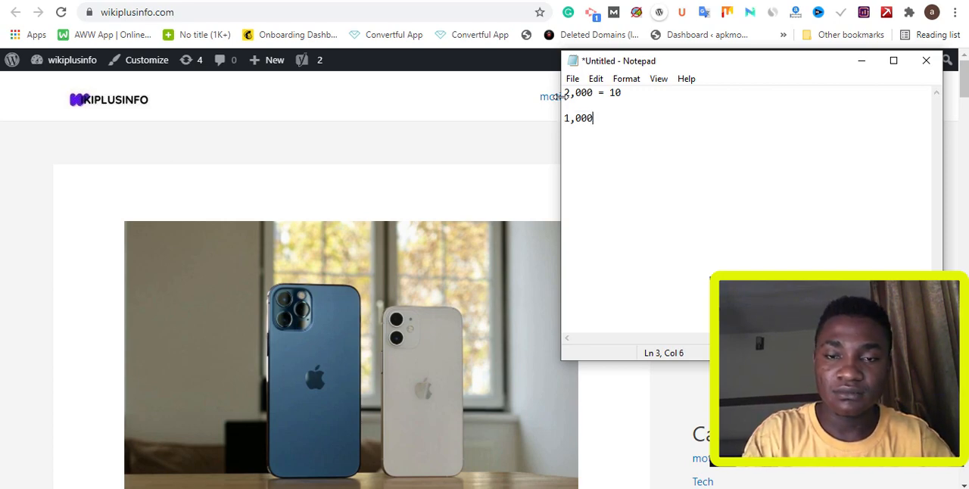
type("=")
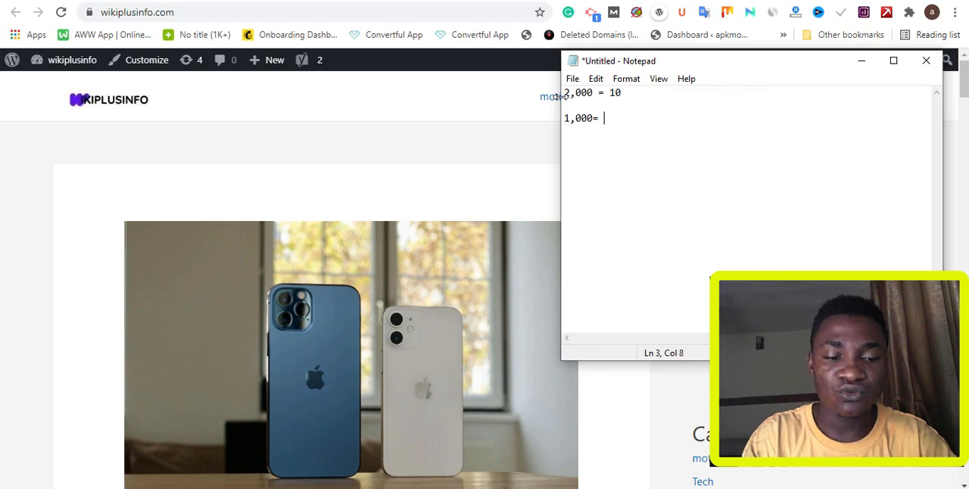
type("20")
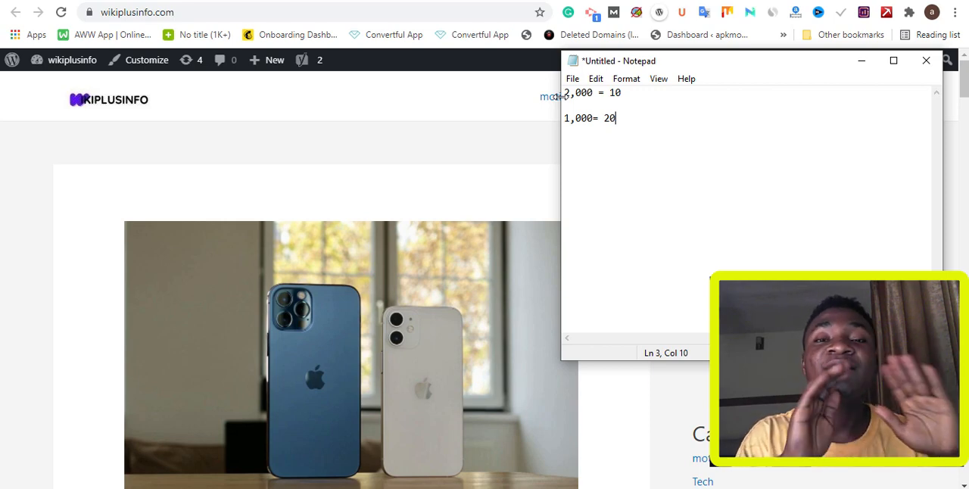
mouse_move(882, 49)
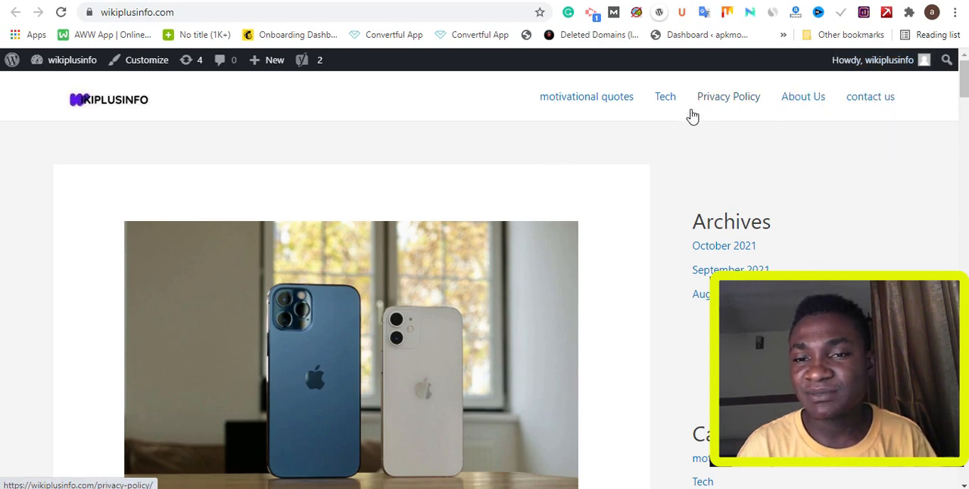
mouse_move(721, 110)
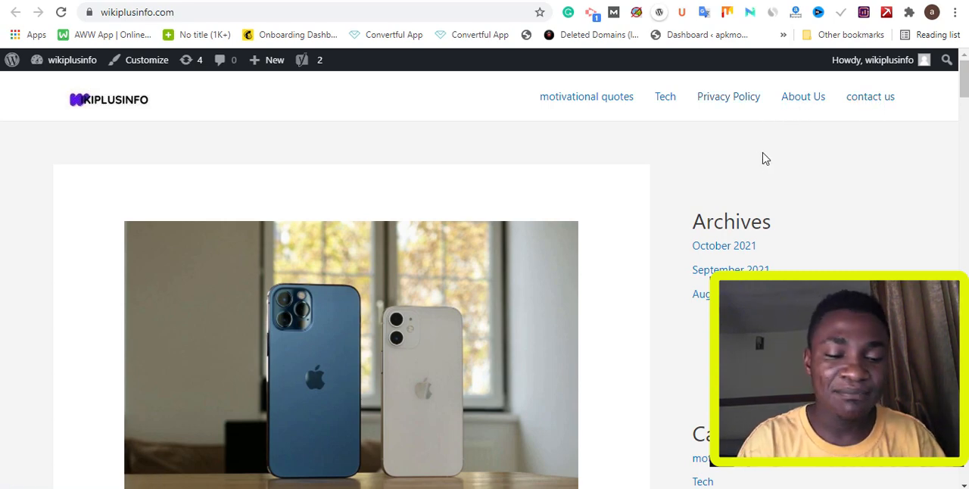
mouse_move(708, 88)
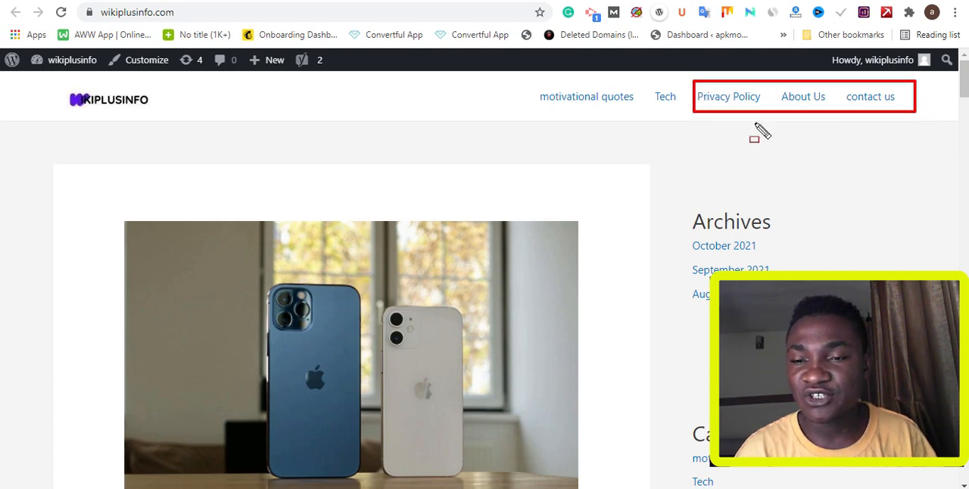
mouse_move(822, 114)
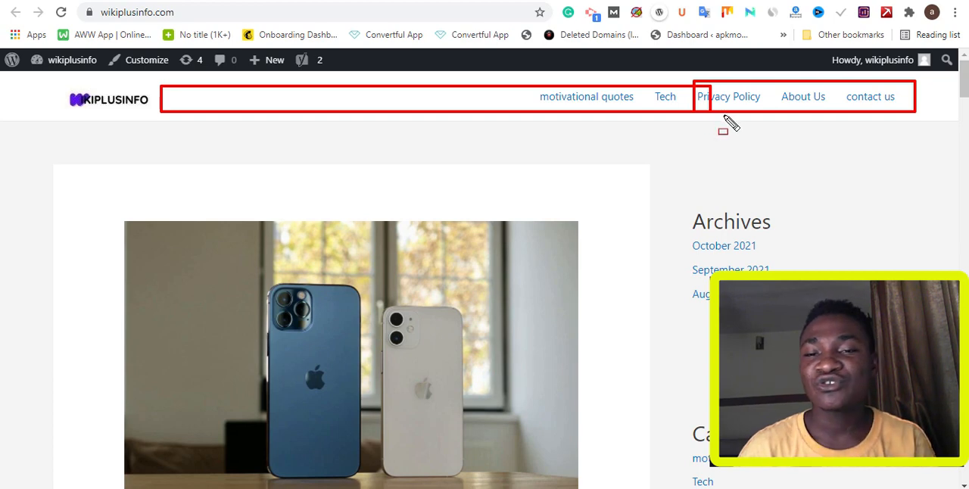
mouse_move(748, 112)
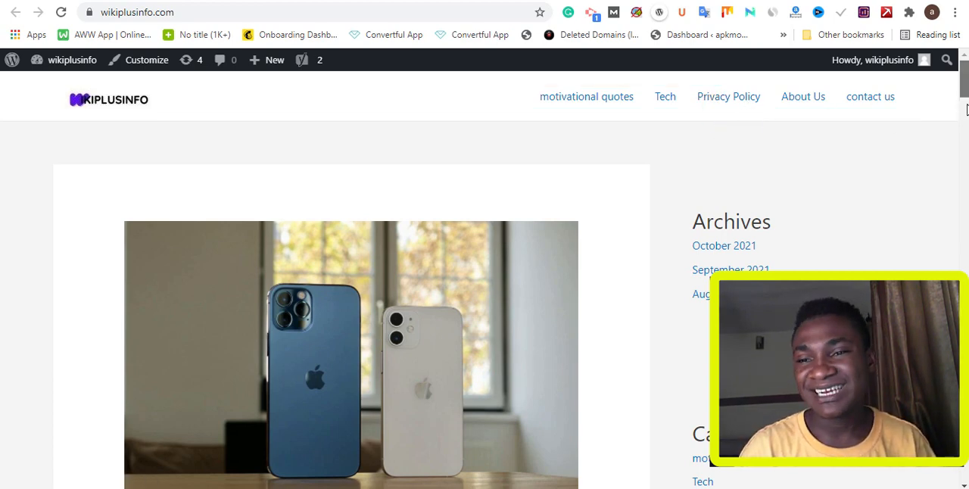
scroll("down", 3)
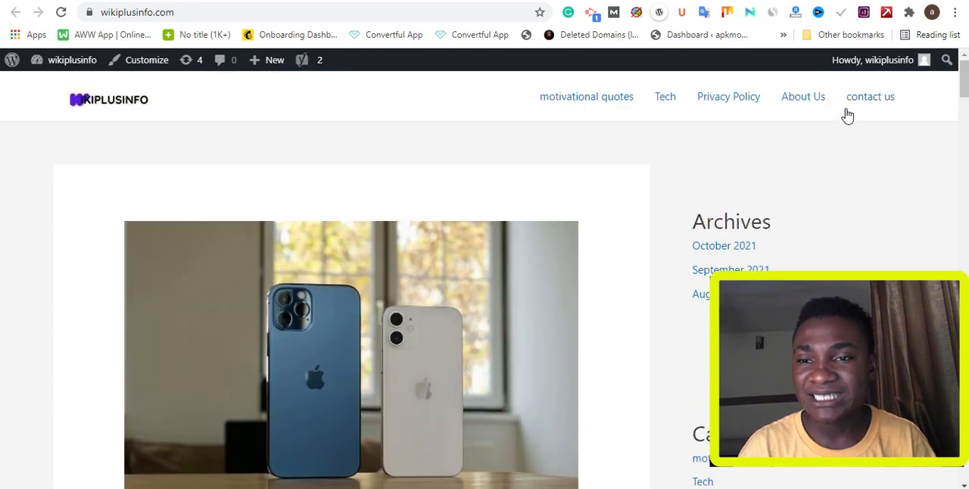
mouse_move(803, 96)
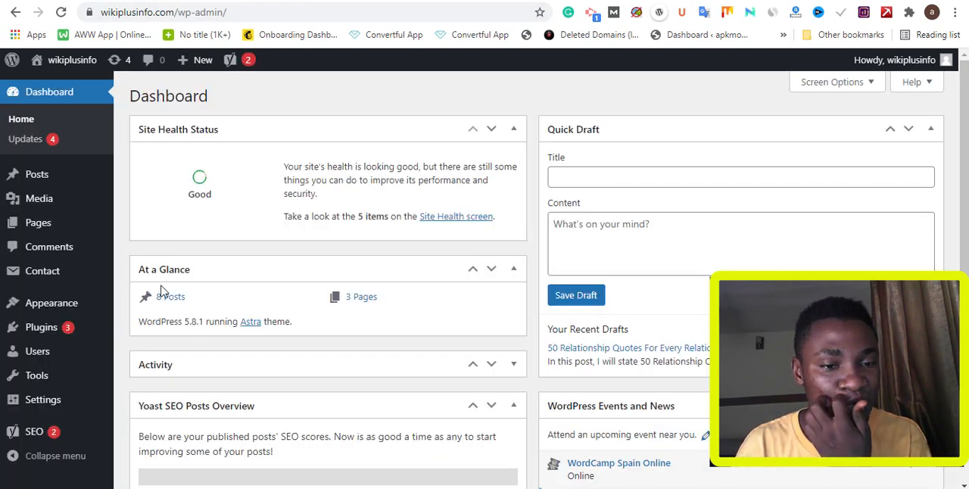
mouse_move(220, 326)
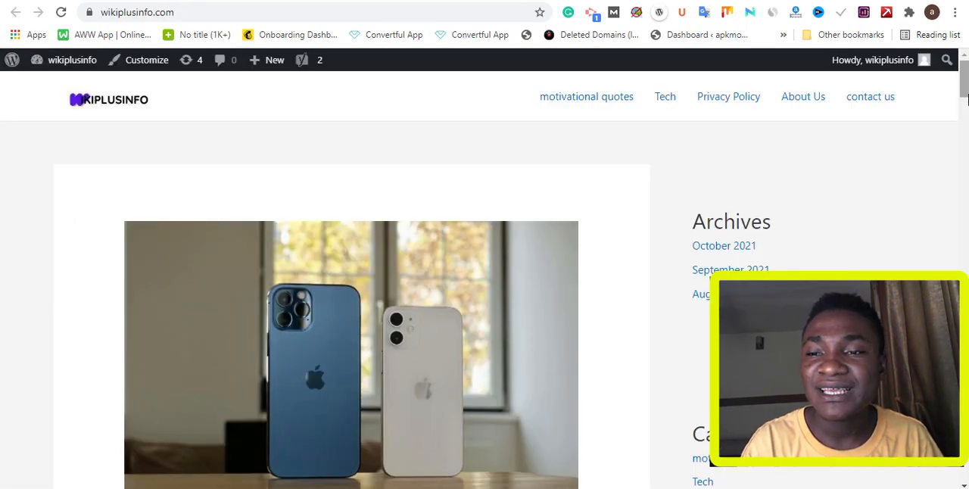
Scroll the homepage post list down to '15 Motivational Quotes That Will motivate You to Succeed'
scroll("down", 3)
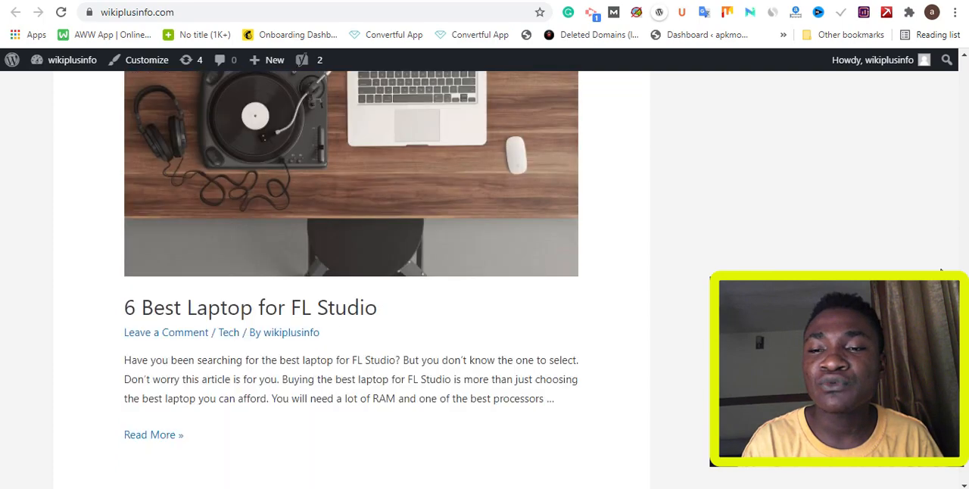
scroll("down", 3)
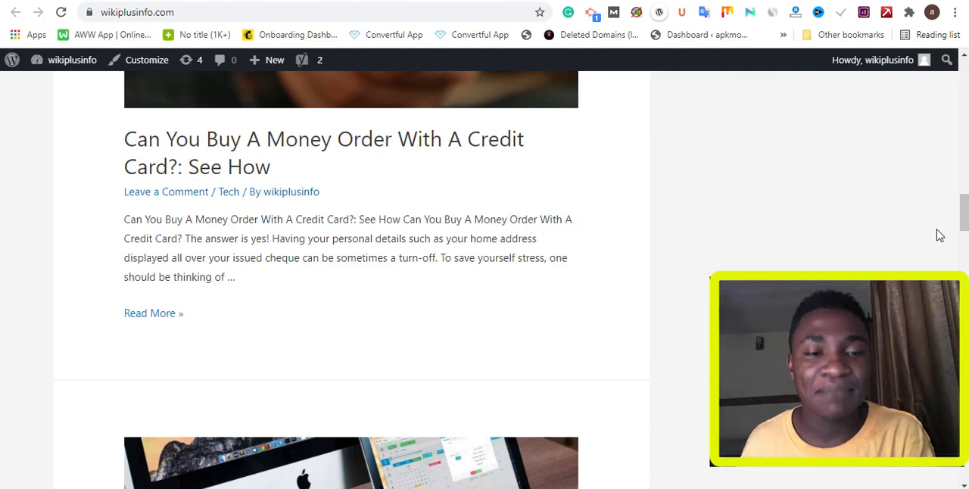
scroll("down", 3)
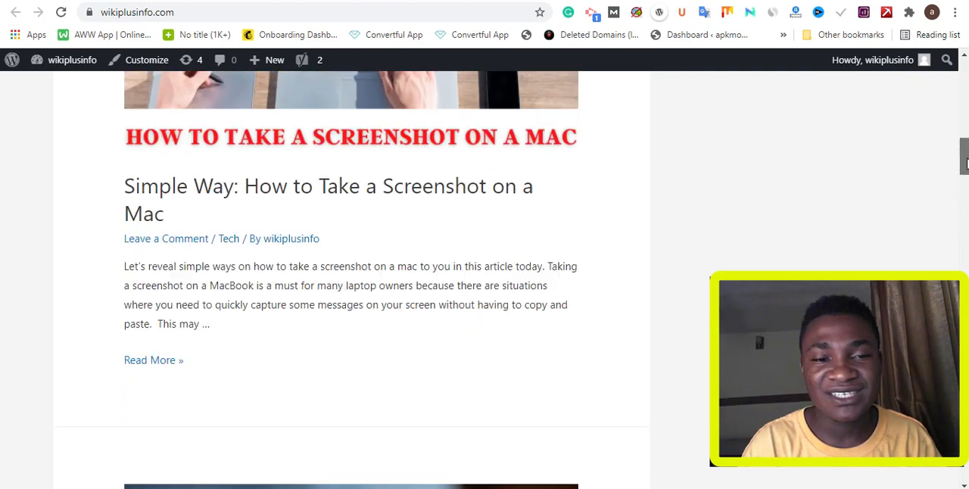
scroll("down", 3)
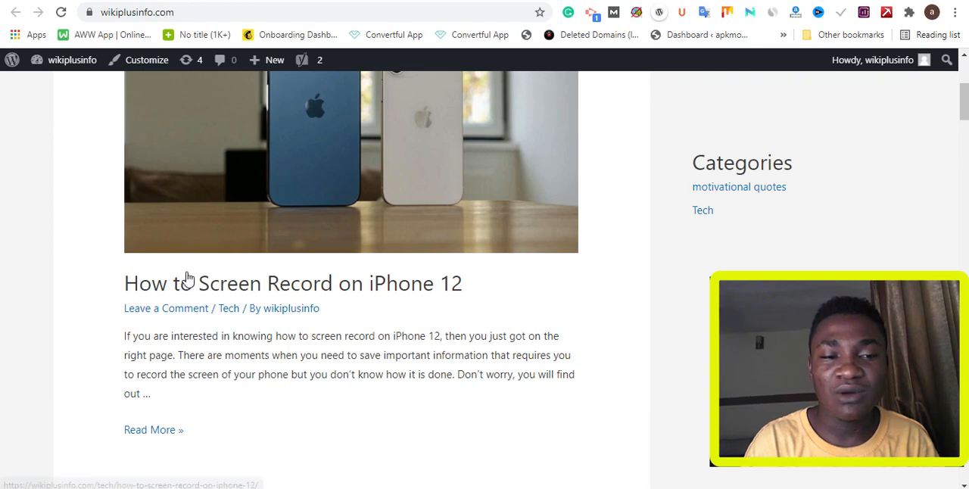
mouse_move(269, 275)
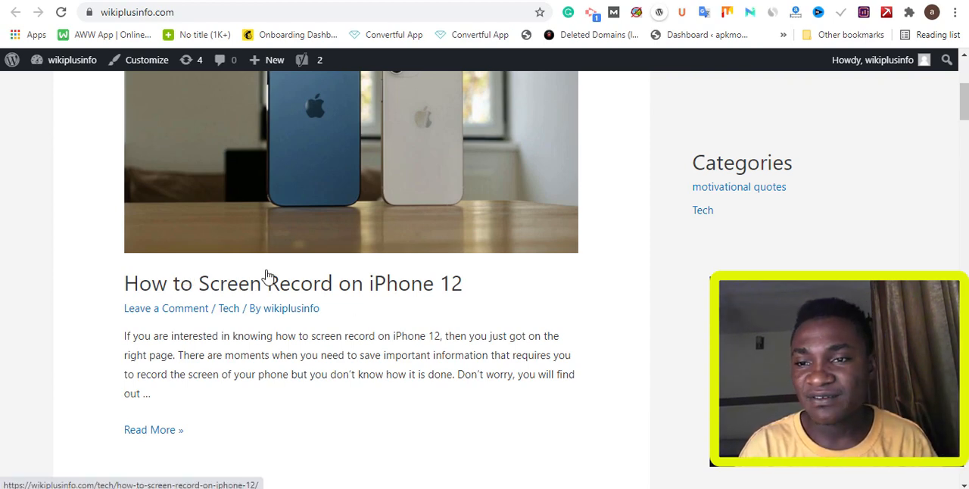
mouse_move(455, 215)
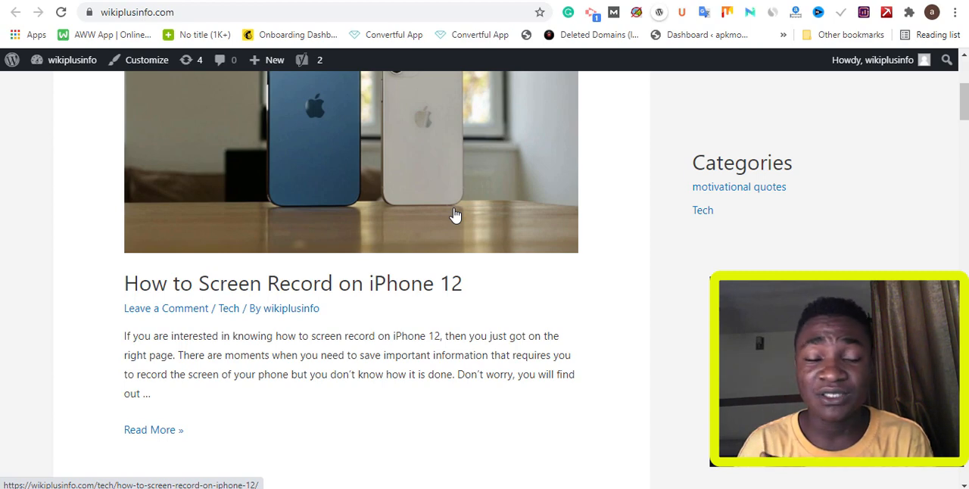
mouse_move(319, 213)
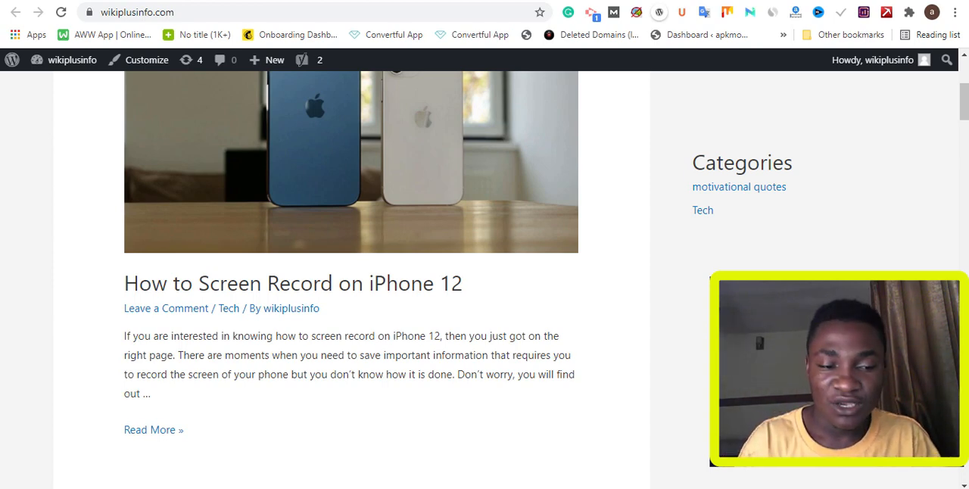
scroll("down", 3)
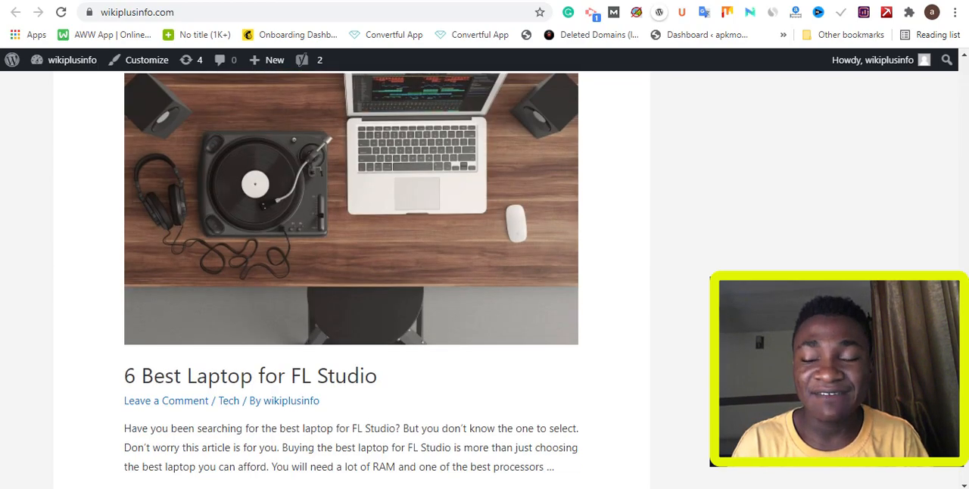
scroll("down", 3)
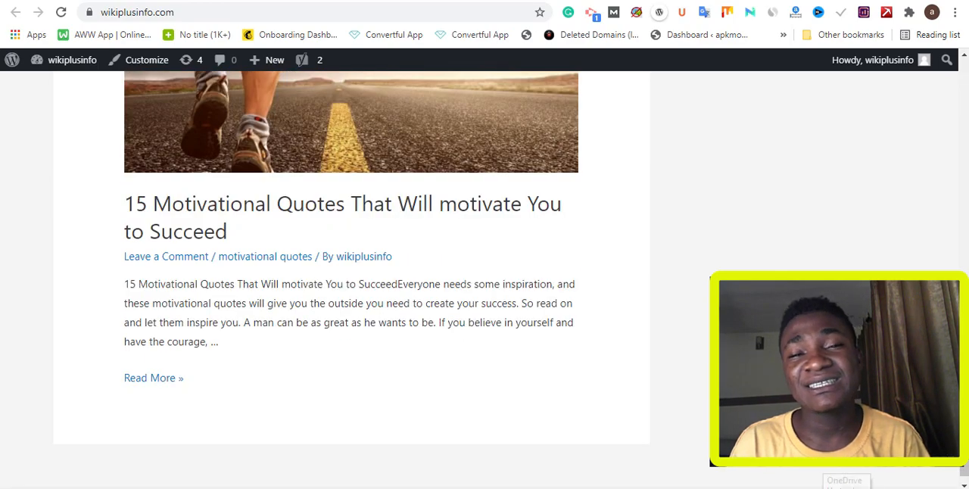